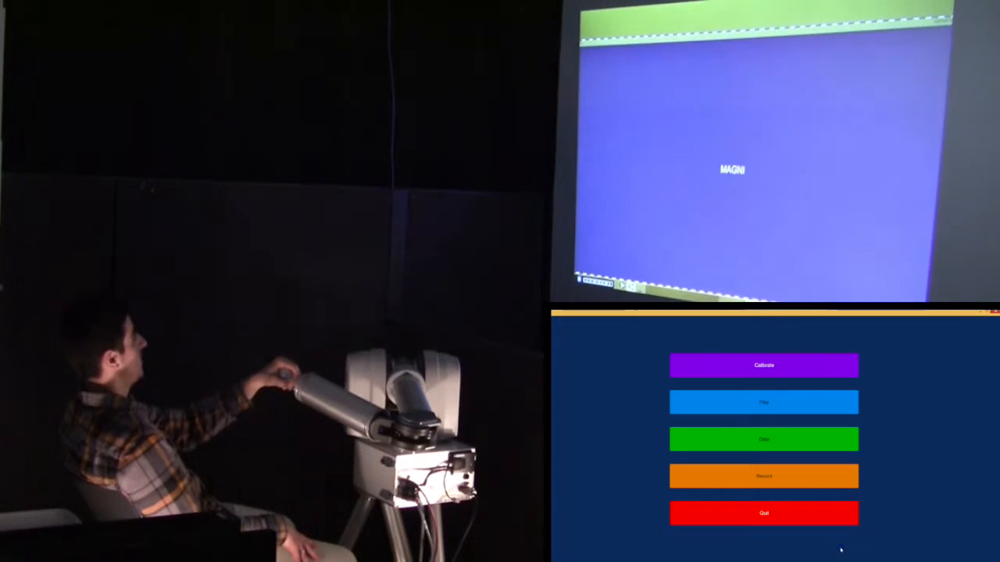
left_click(762, 403)
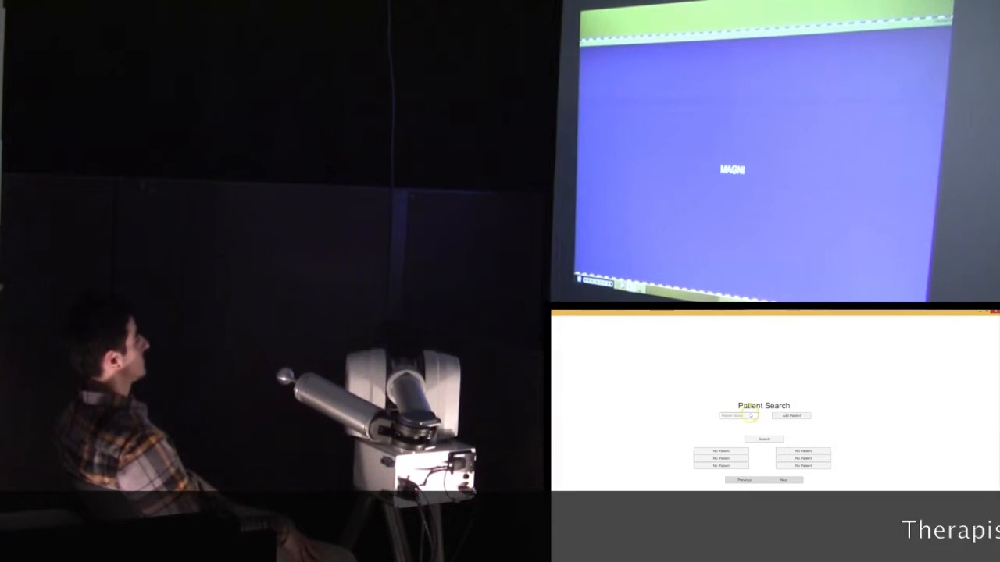